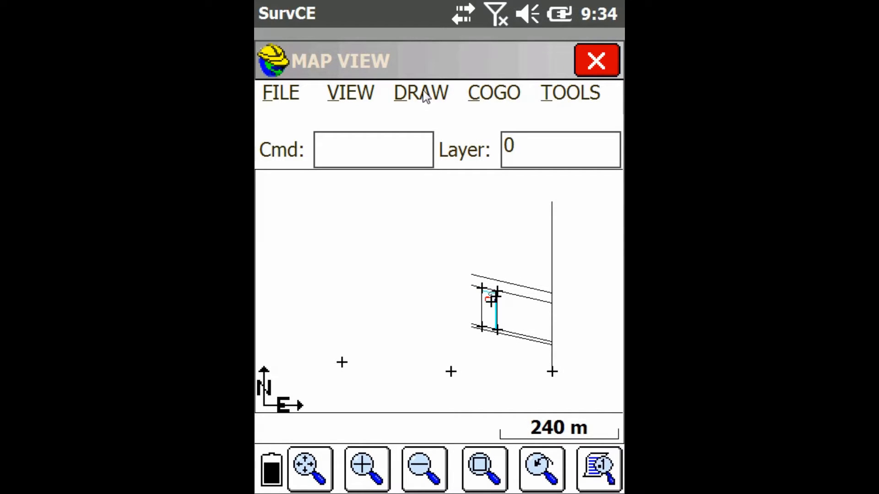
- Reach the Modify submenu in the DRAW menu listing Move, Rotate, Copy, Scale and Mirror
left_click(420, 92)
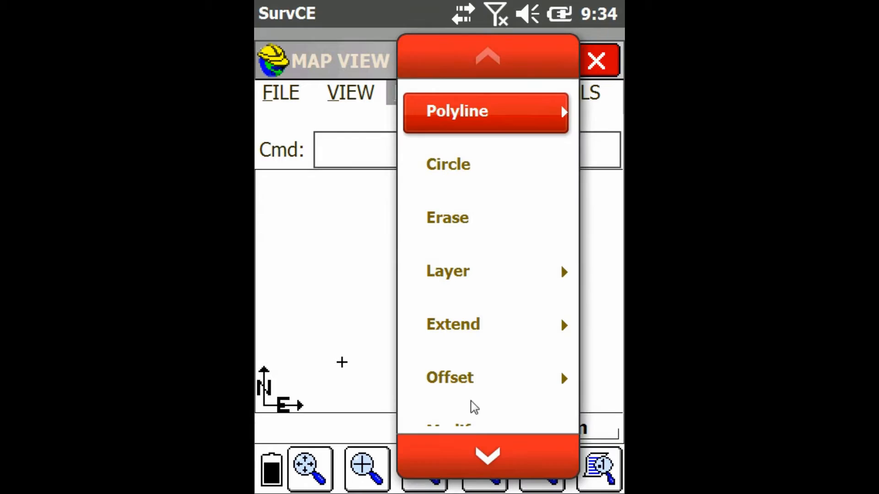
left_click(486, 455)
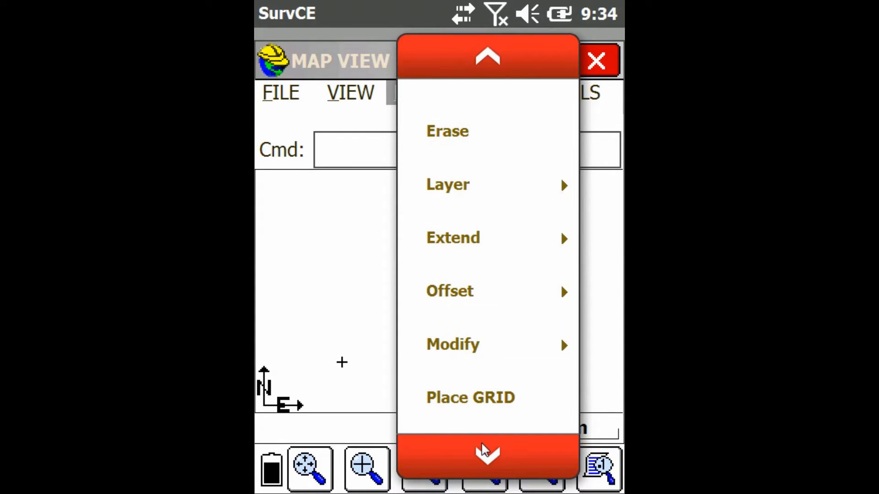
left_click(486, 454)
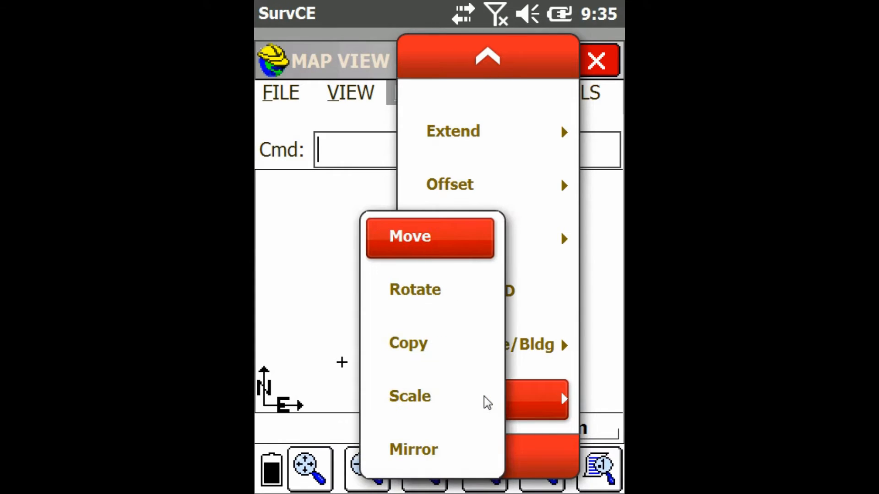
mouse_move(409, 344)
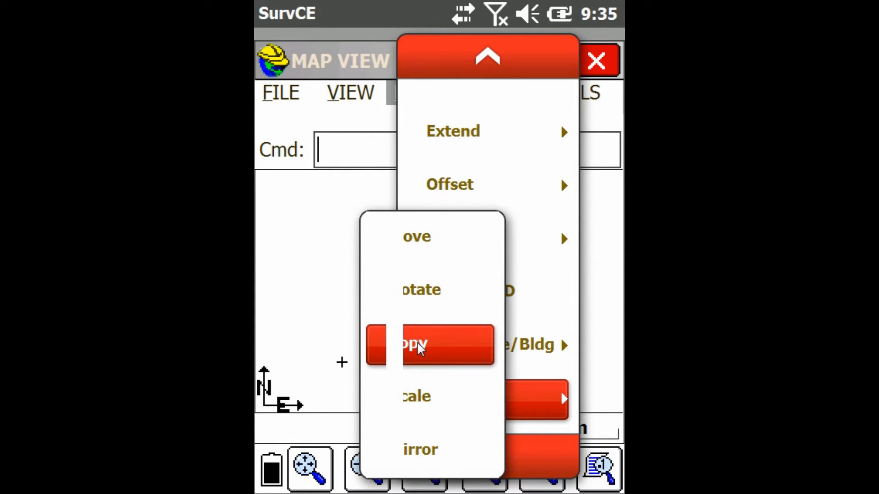
- Run Copy from Modify and accept the 39 selected polylines, prompting for a source point
left_click(418, 345)
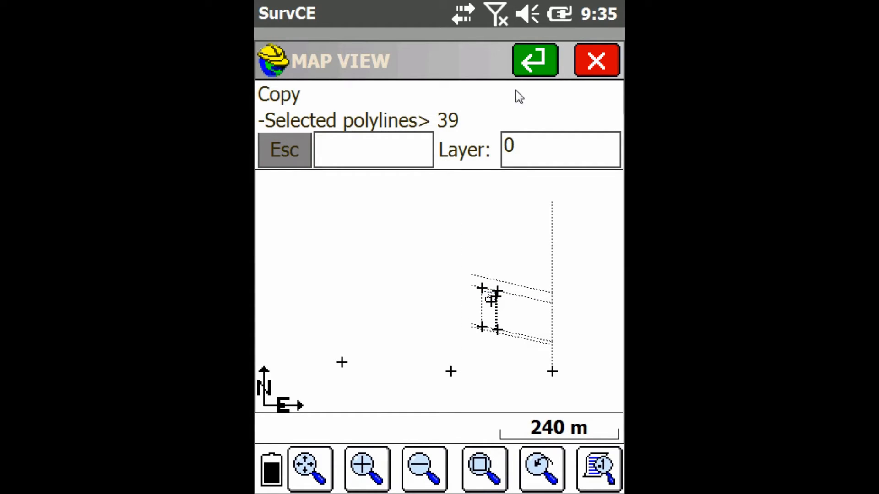
left_click(534, 61)
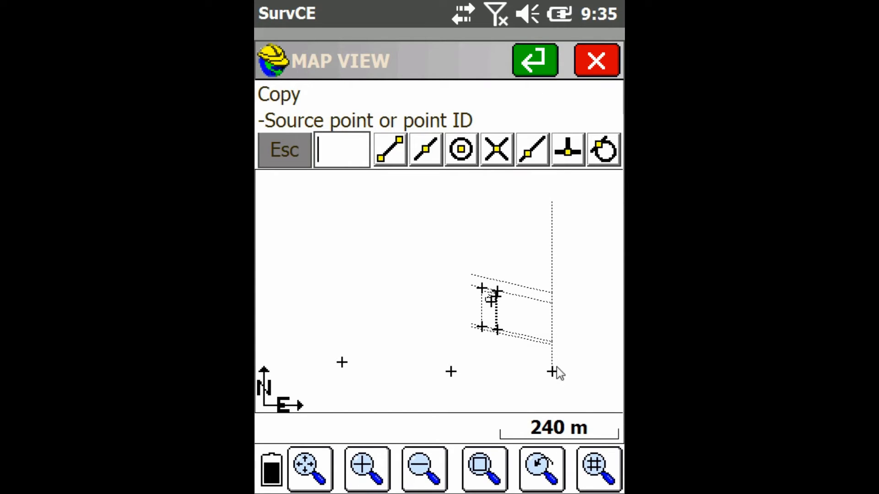
- Copy the 39 polylines from the line's lower-end source point to the western target point and finish
left_click(552, 371)
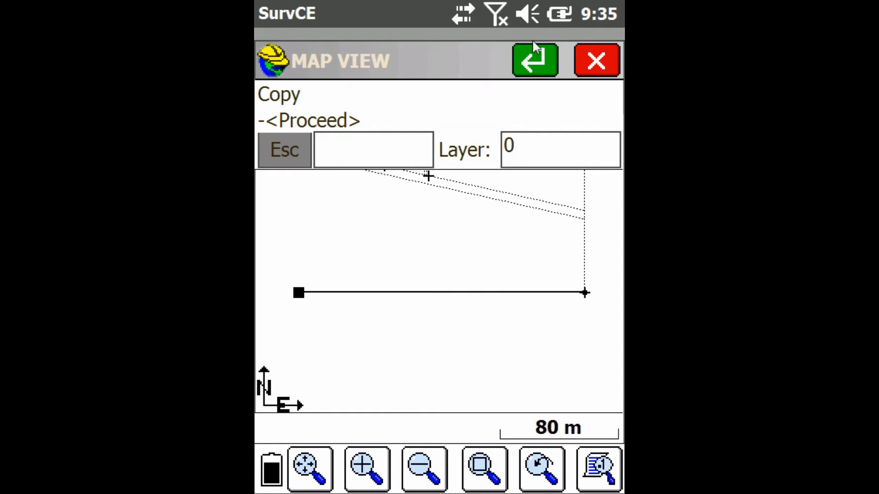
left_click(533, 61)
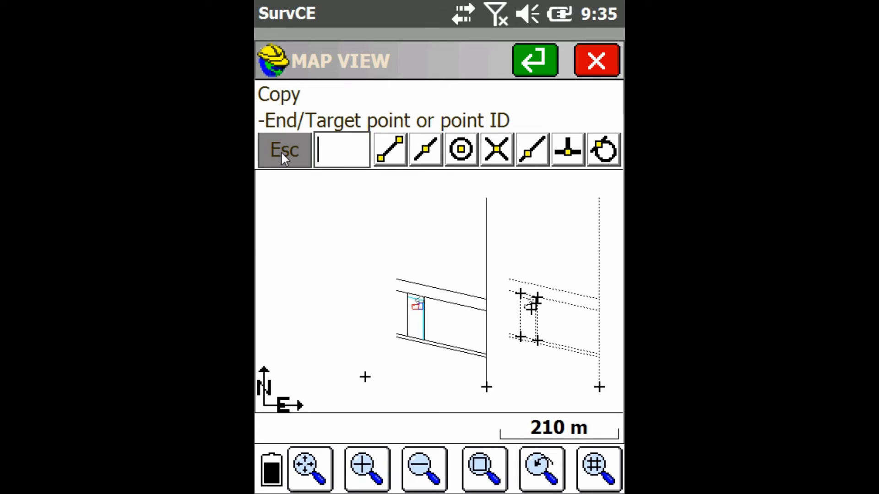
left_click(534, 60)
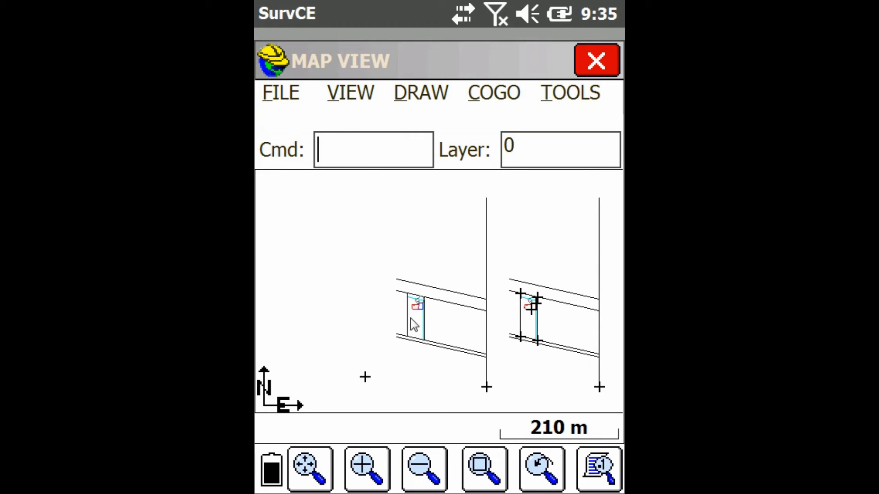